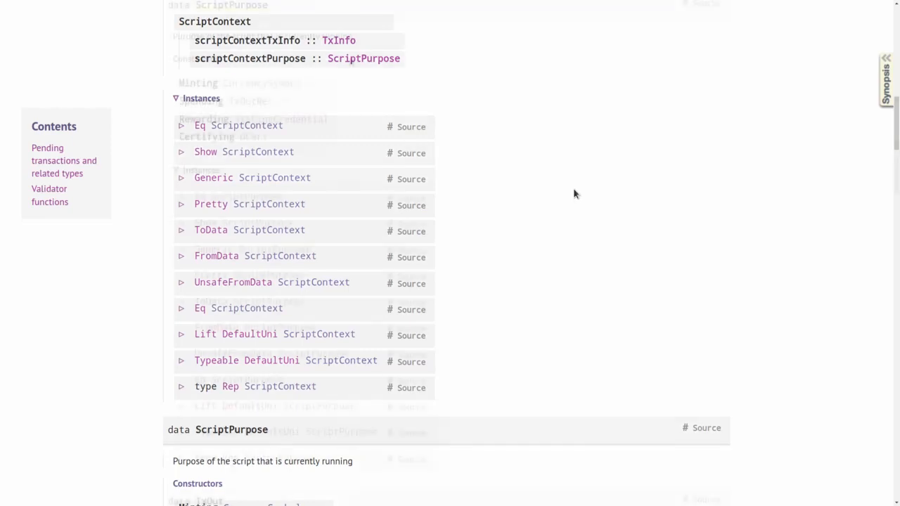
# Step: Expand Utilities > src, open Utilities.hs, and reveal the Conversions, PlutusTx and Serialise submodule files
pyautogui.scroll(-3)
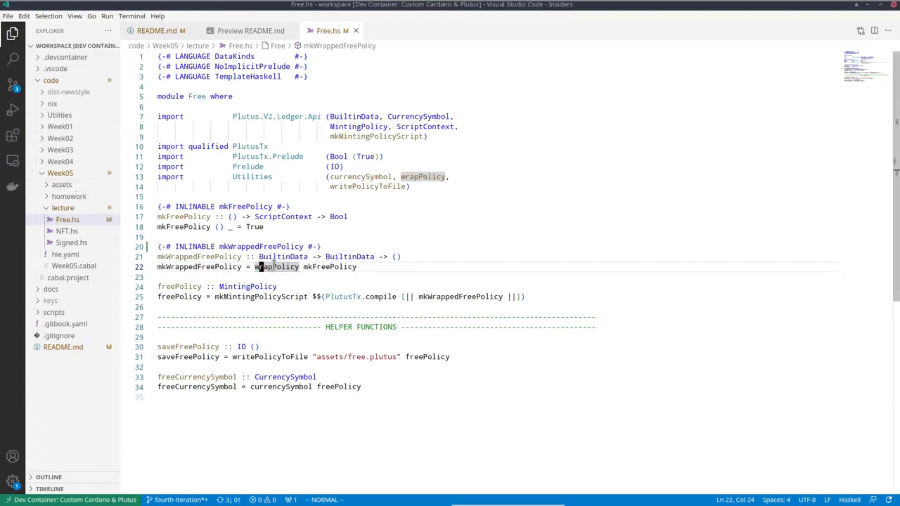
pyautogui.moveTo(276, 267)
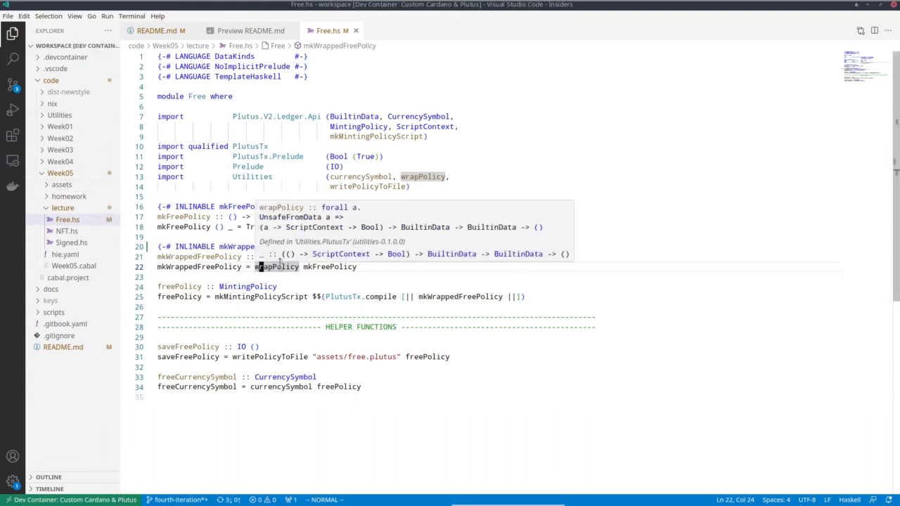
pyautogui.moveTo(129, 212)
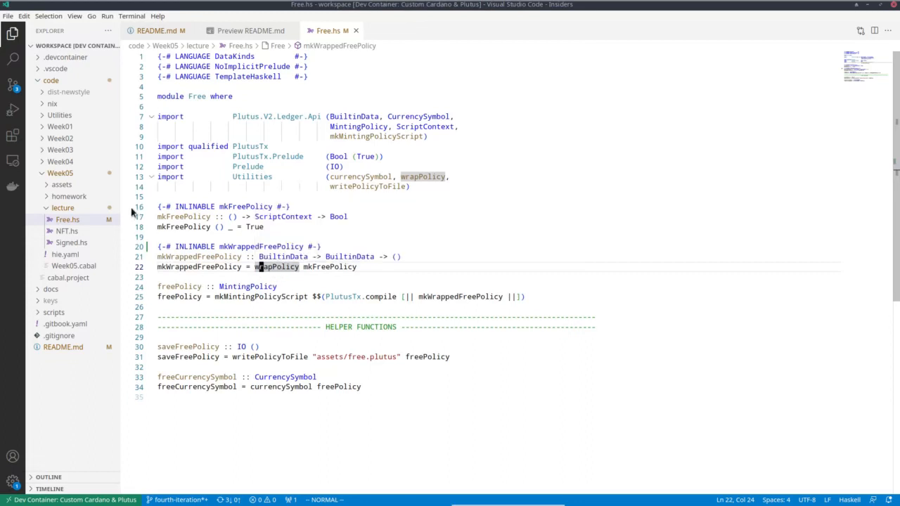
pyautogui.click(59, 115)
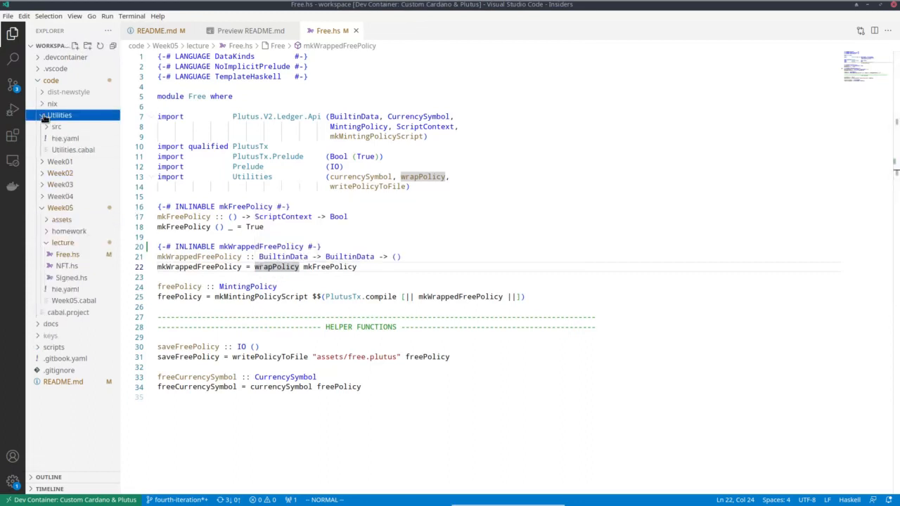
pyautogui.click(59, 116)
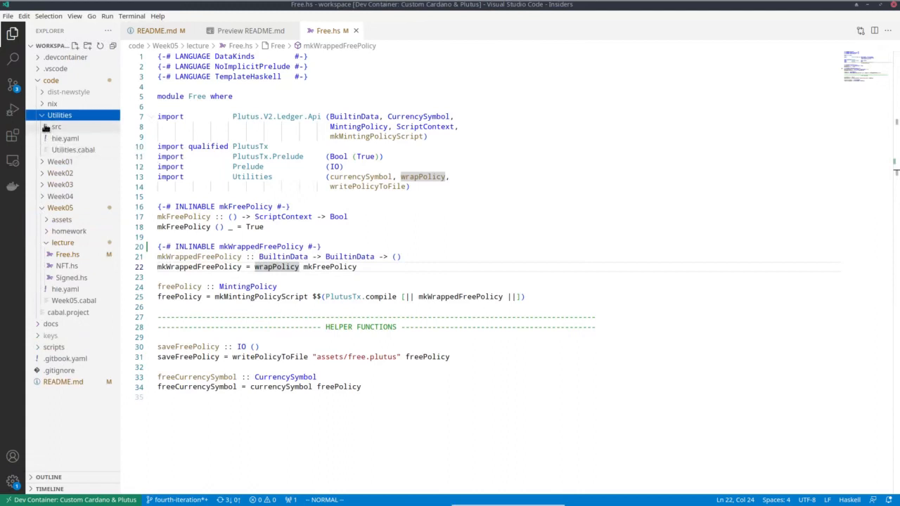
pyautogui.click(57, 126)
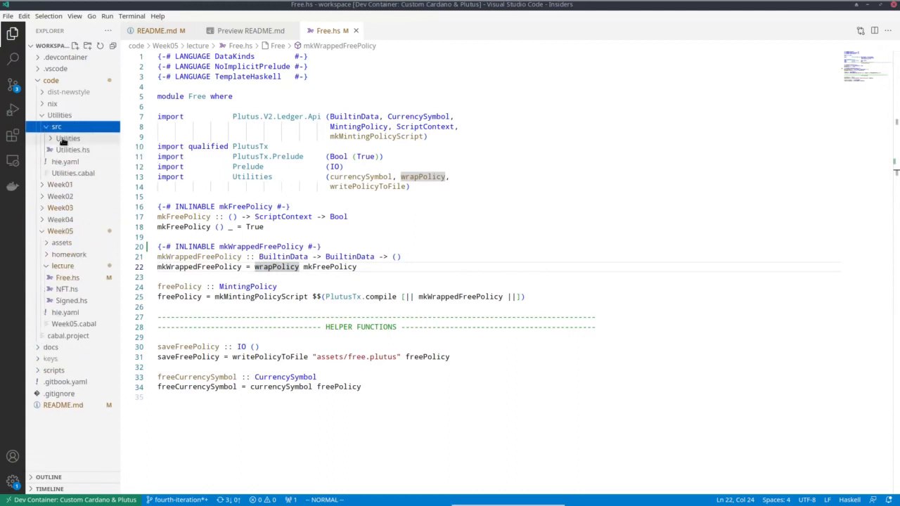
pyautogui.click(73, 149)
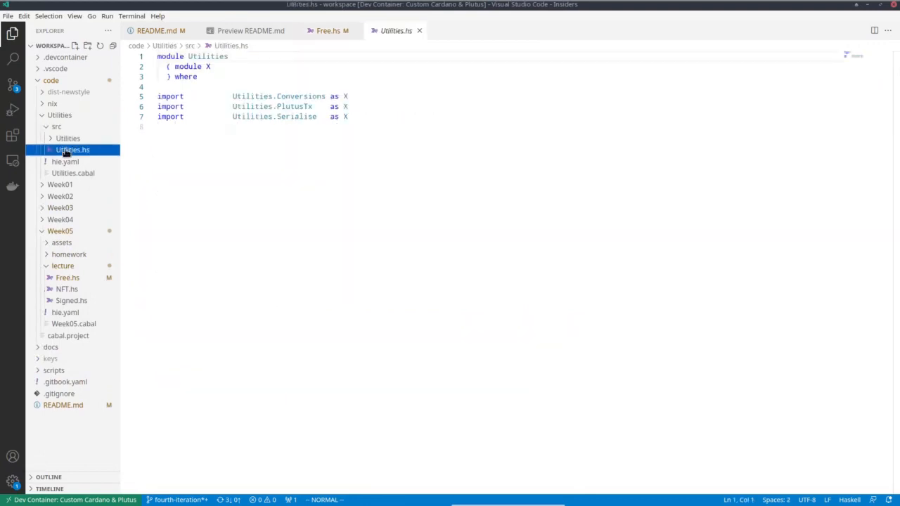
pyautogui.click(68, 138)
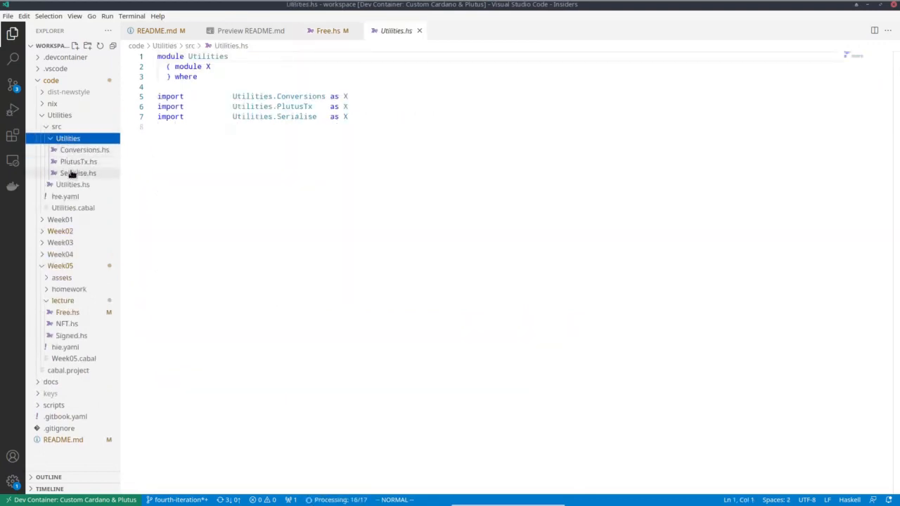
# Step: Open PlutusTx.hs to read wrapValidator and wrapPolicy, then return to Free.hs
pyautogui.click(79, 160)
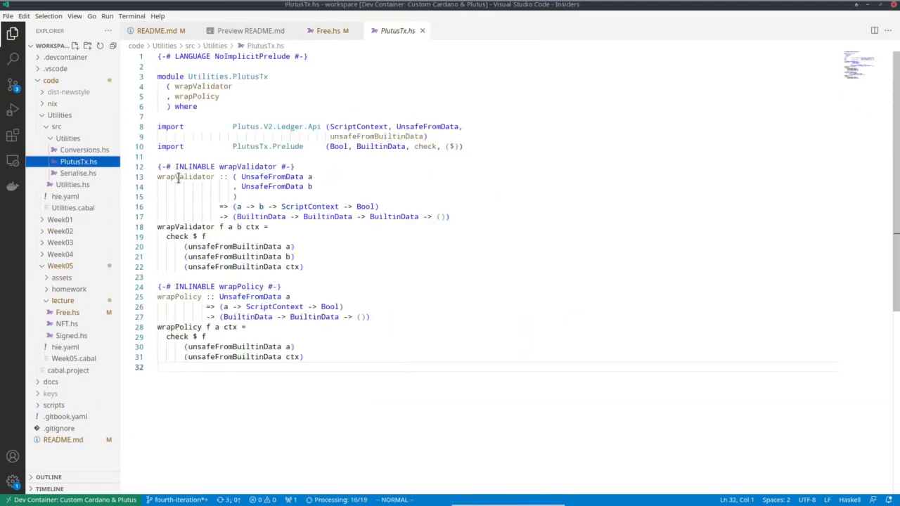
pyautogui.moveTo(200, 177)
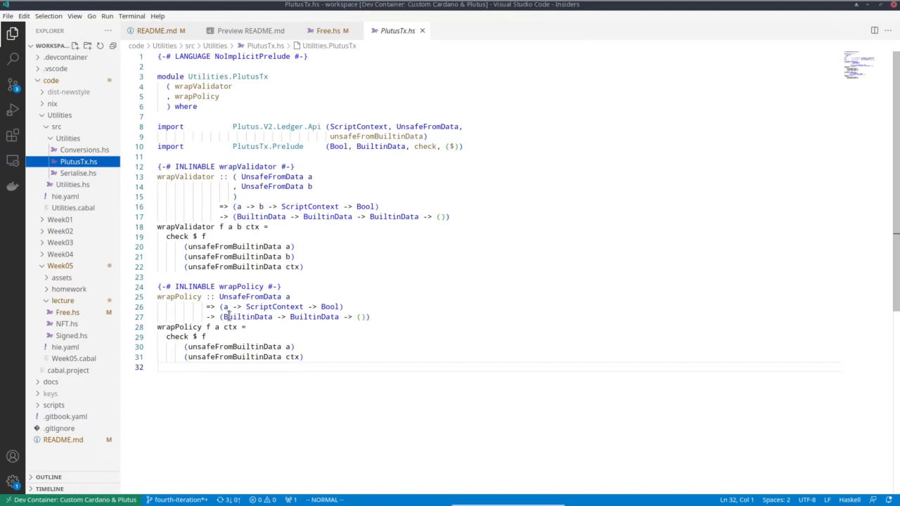
pyautogui.moveTo(251, 296)
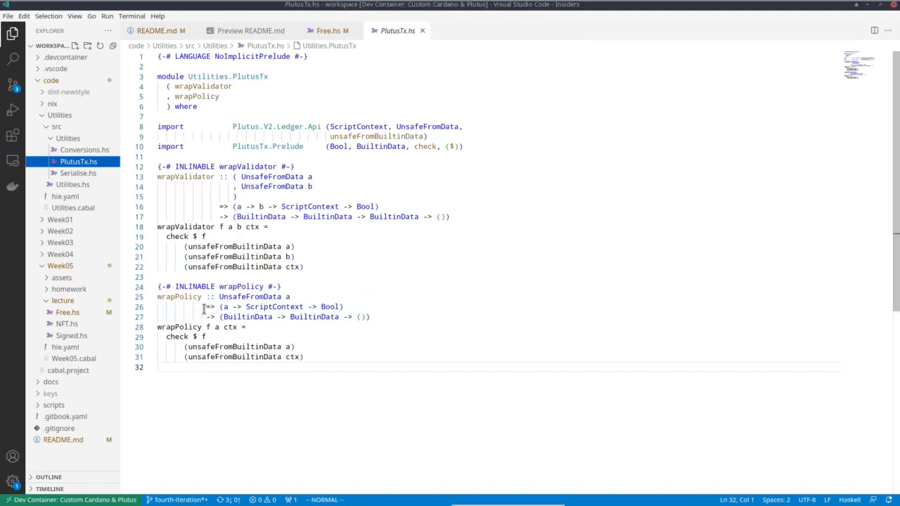
pyautogui.click(329, 31)
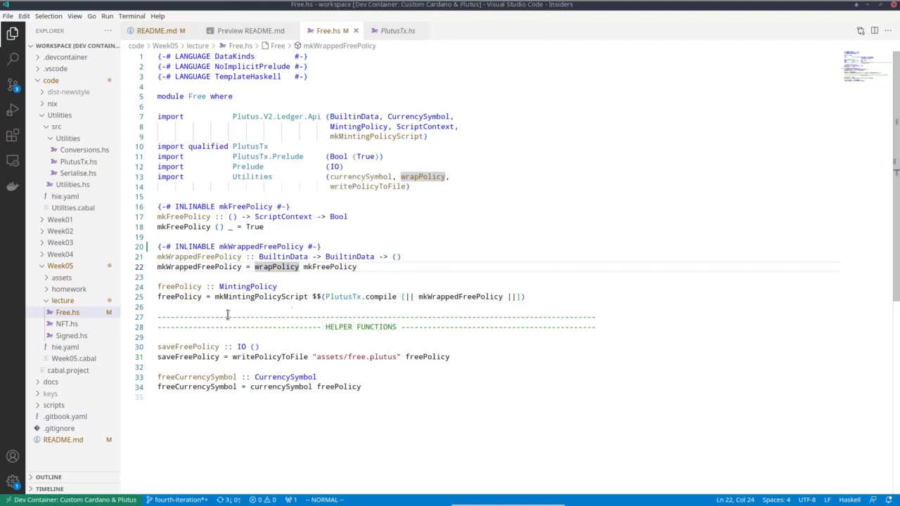
pyautogui.moveTo(180, 295)
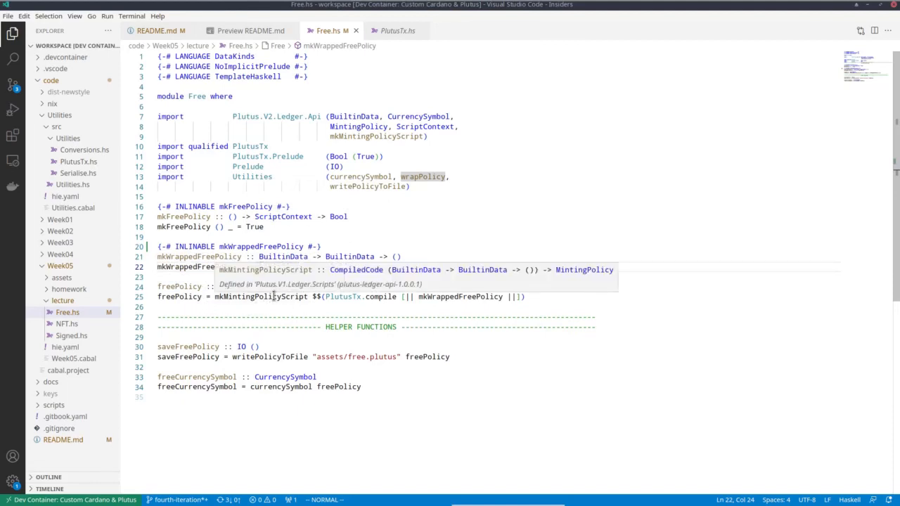
pyautogui.moveTo(318, 290)
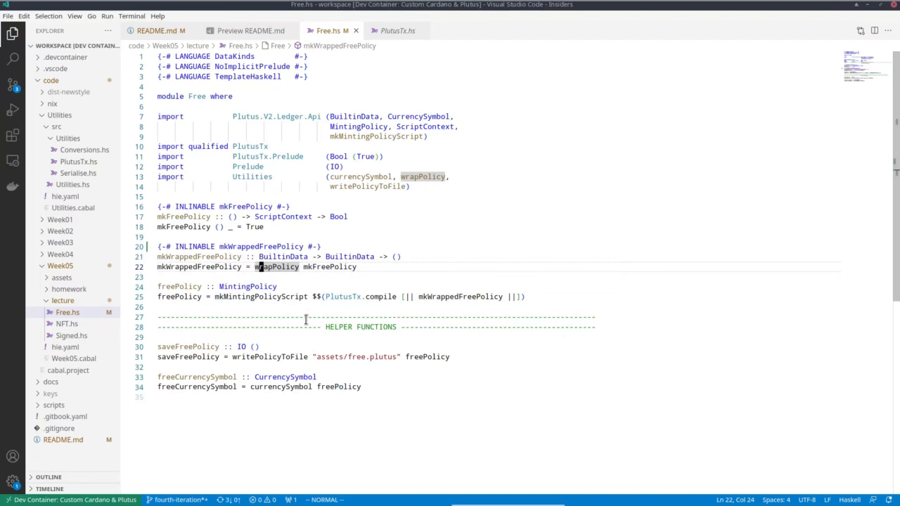
pyautogui.moveTo(350, 312)
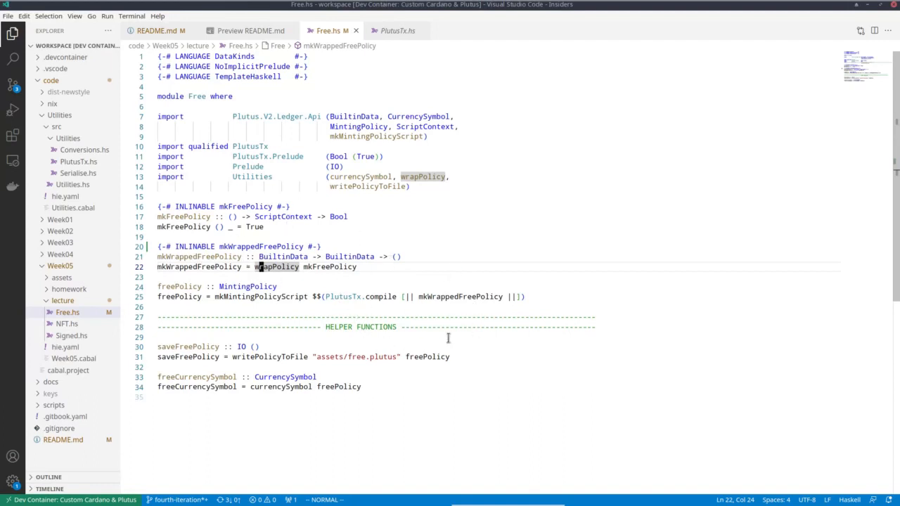
pyautogui.moveTo(450, 313)
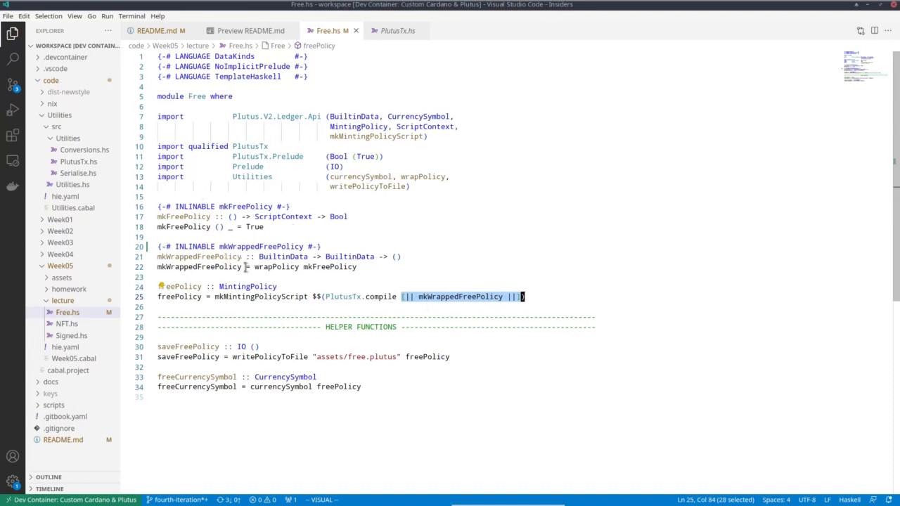
pyautogui.moveTo(419, 318)
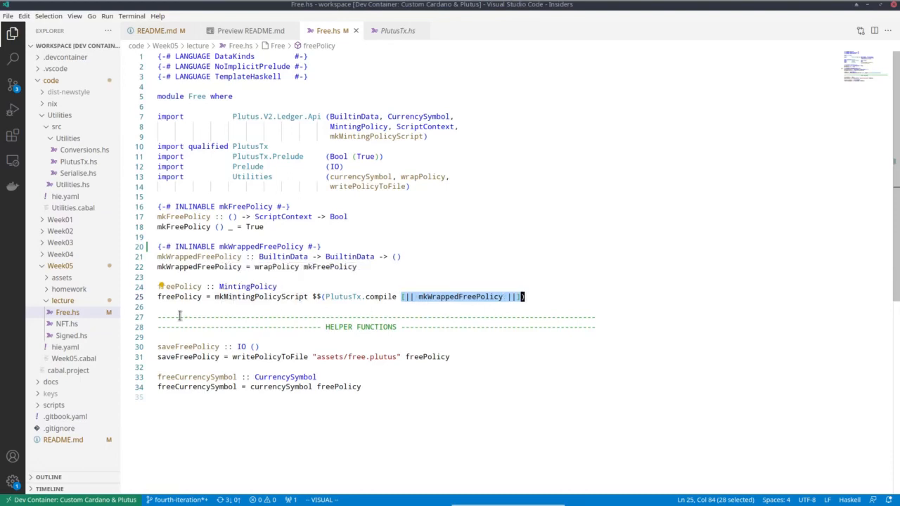
pyautogui.moveTo(225, 410)
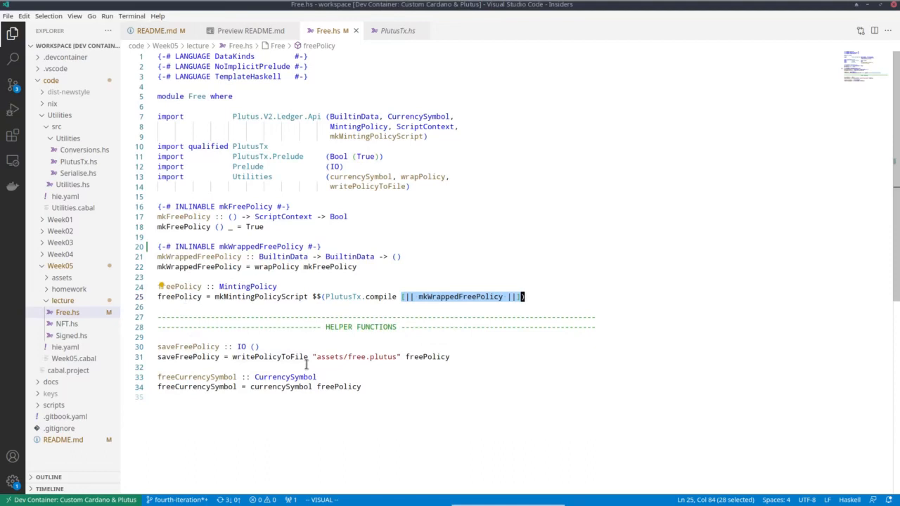
pyautogui.moveTo(411, 346)
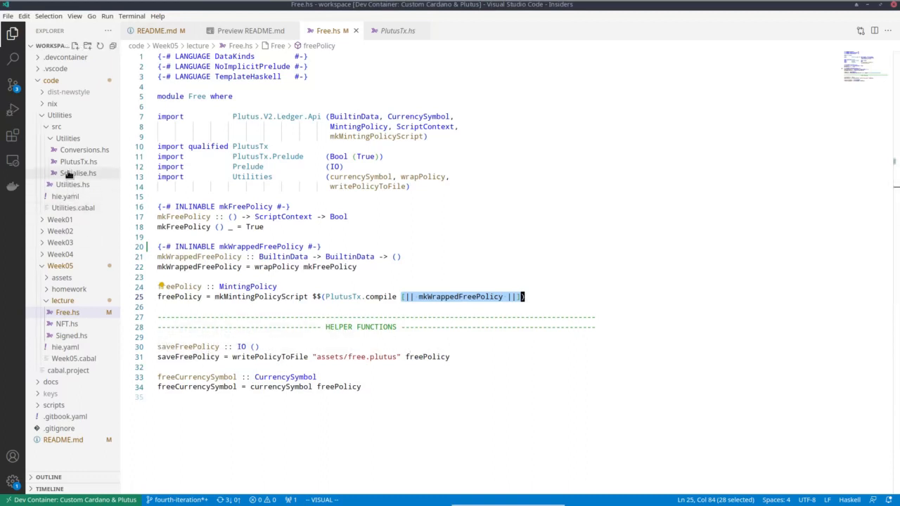
# Step: Open Serialise.hs to view writePolicyToFile, then return to Free.hs
pyautogui.click(79, 173)
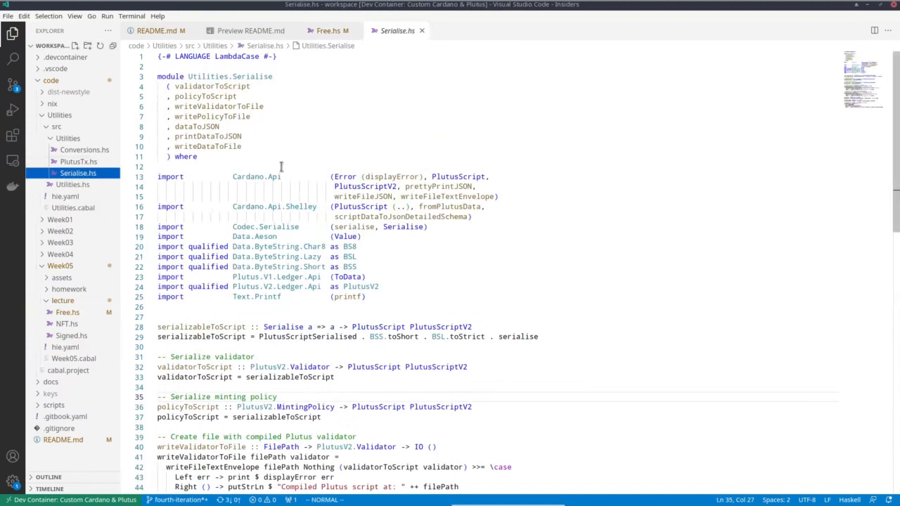
pyautogui.scroll(-3)
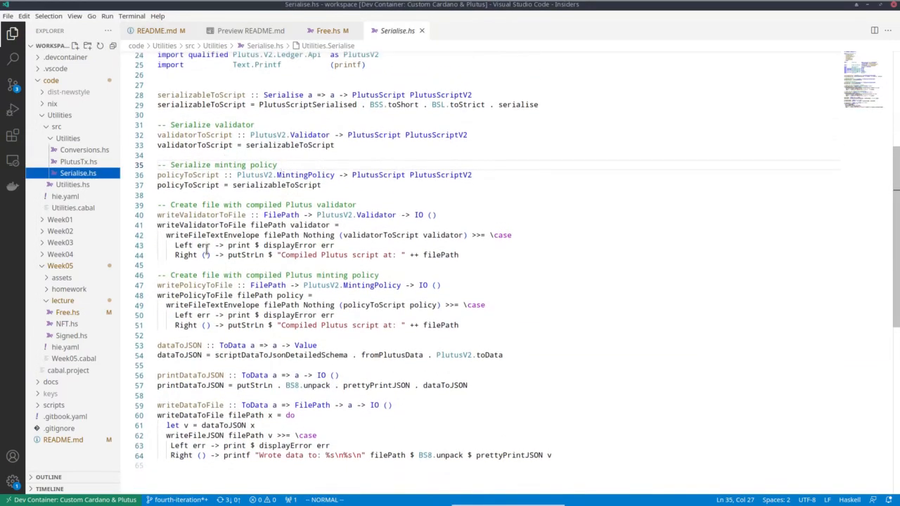
pyautogui.moveTo(218, 213)
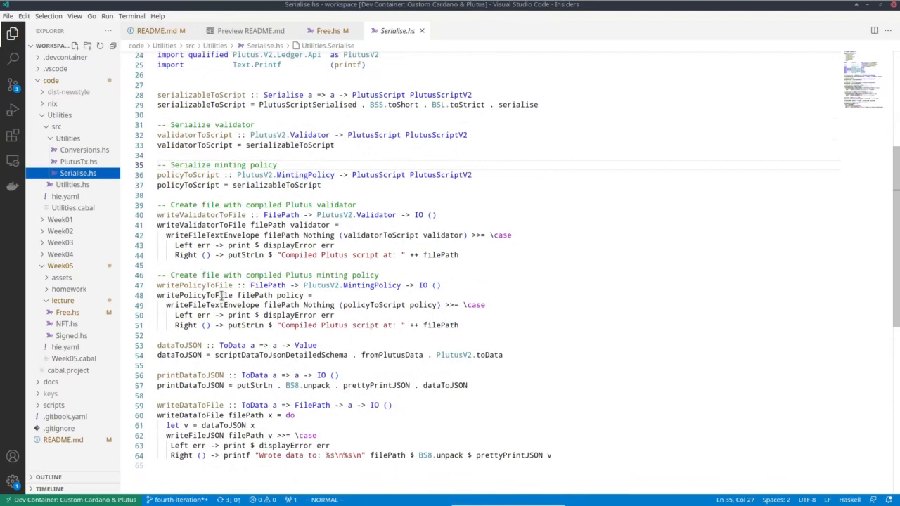
pyautogui.click(330, 31)
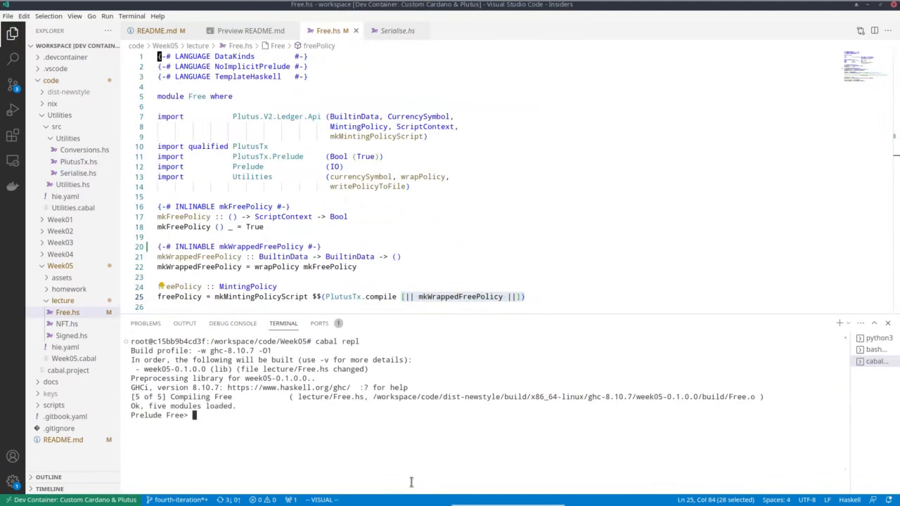
# Step: Run saveFreePolicy in the REPL, inspect the generated Week05/assets/free.plutus, then return to Free.hs
pyautogui.scroll(-3)
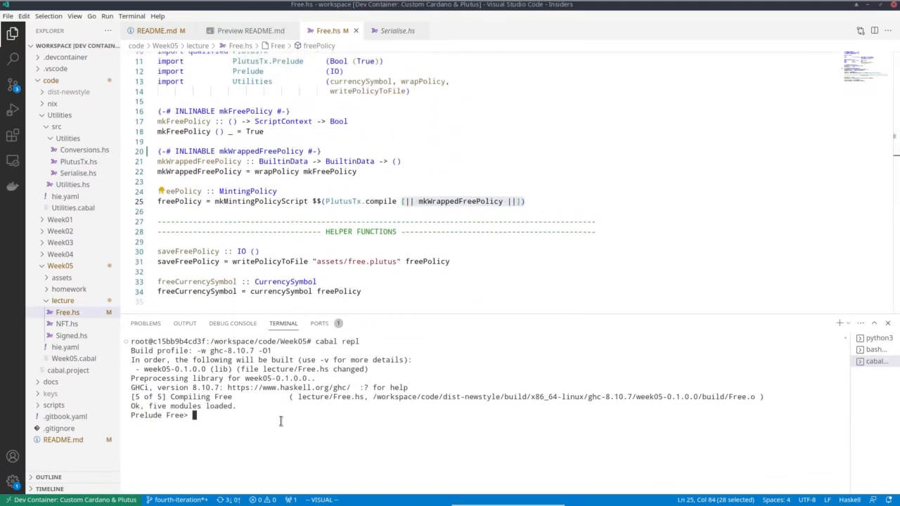
pyautogui.write('saveFreePolicy')
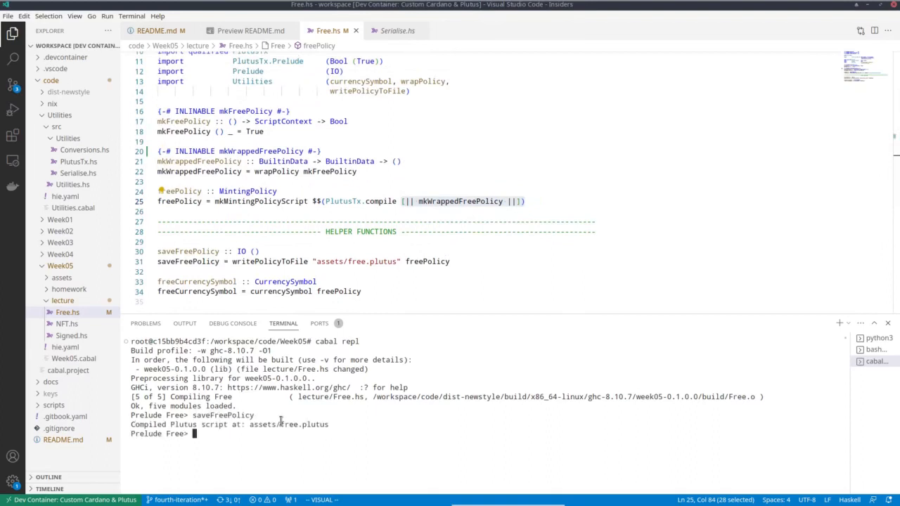
pyautogui.moveTo(87, 322)
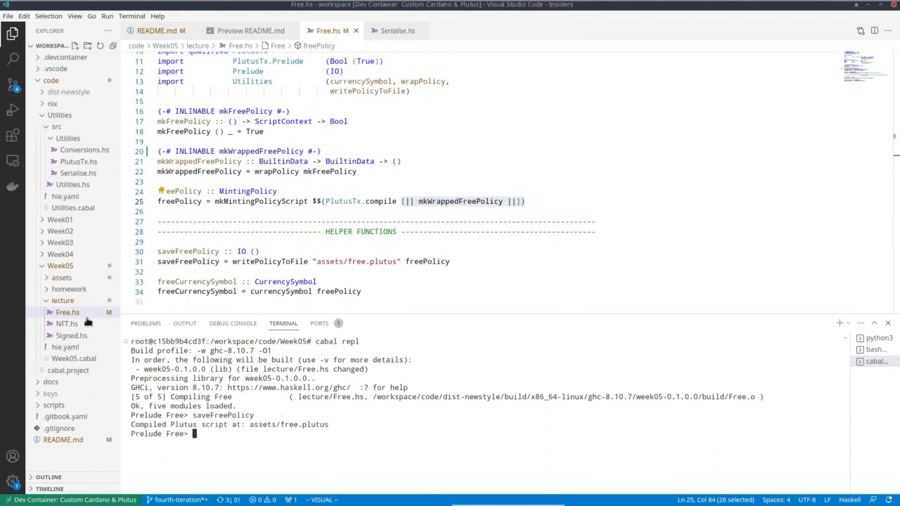
pyautogui.click(62, 277)
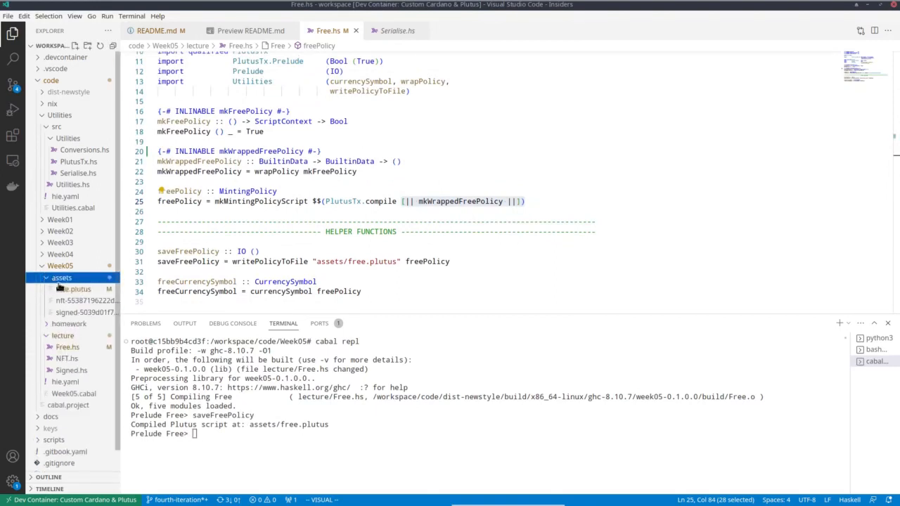
pyautogui.click(74, 290)
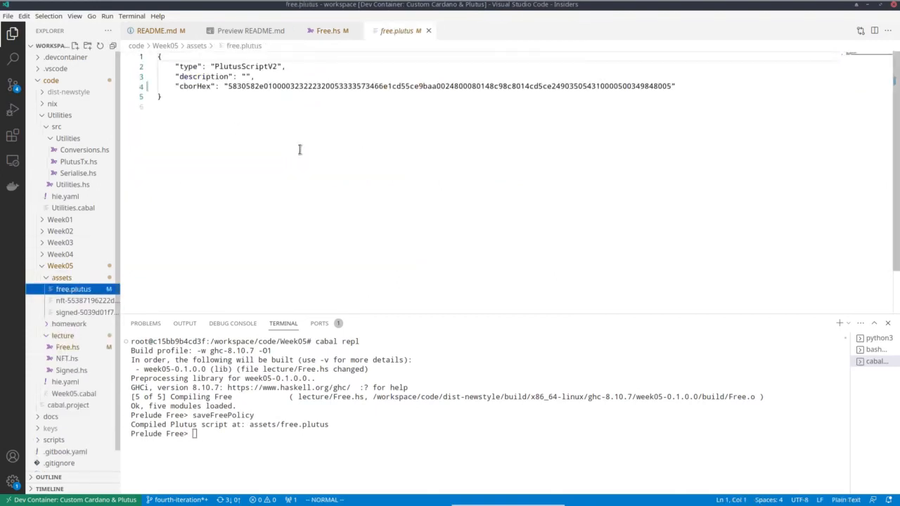
pyautogui.moveTo(388, 115)
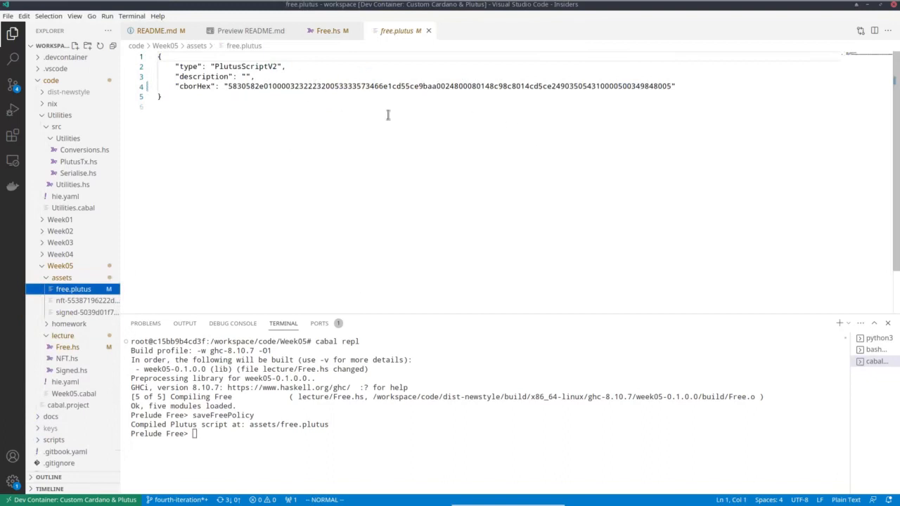
pyautogui.moveTo(306, 183)
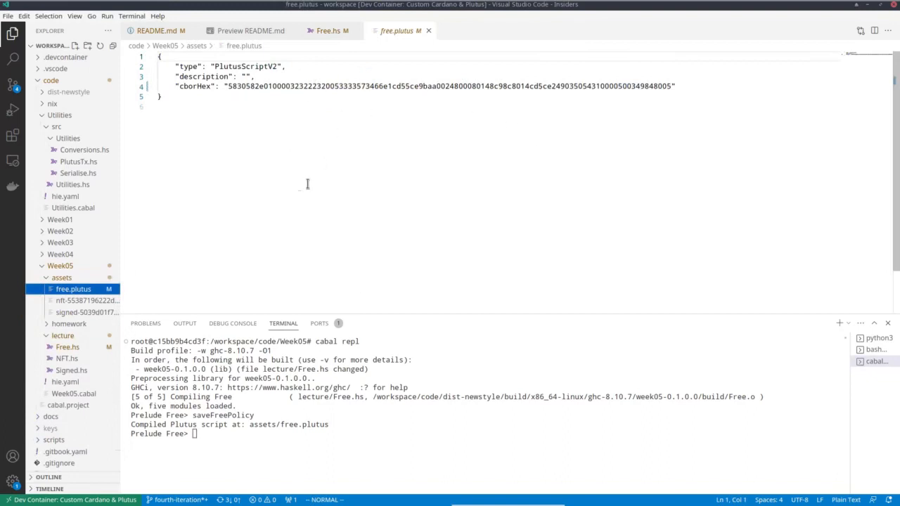
pyautogui.click(331, 31)
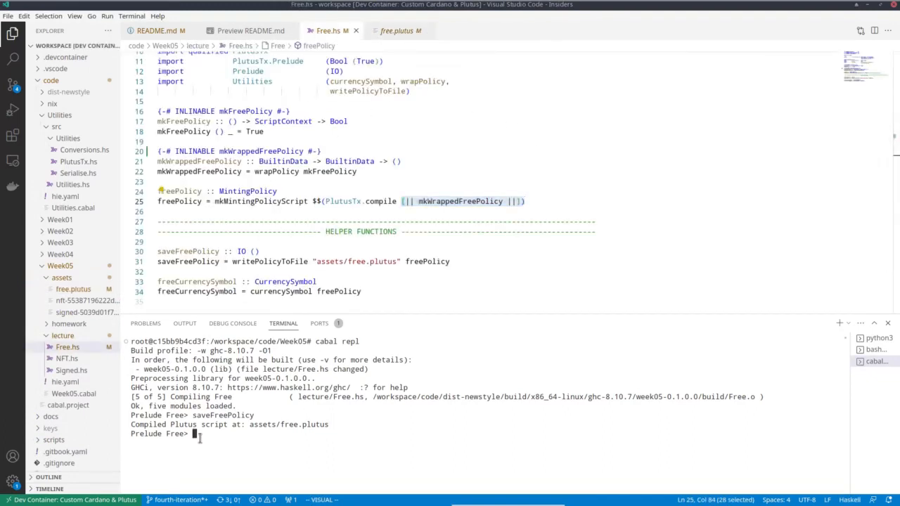
# Step: Run freeCurrencySymbol in the REPL and select the printed policy hash for copying
pyautogui.write('freeCurrencySymbol')
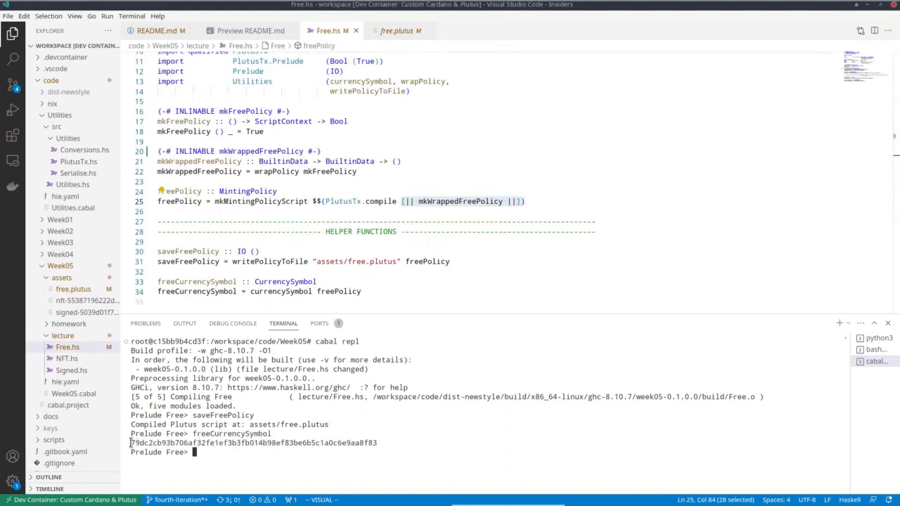
pyautogui.moveTo(131, 442); pyautogui.dragTo(377, 442)
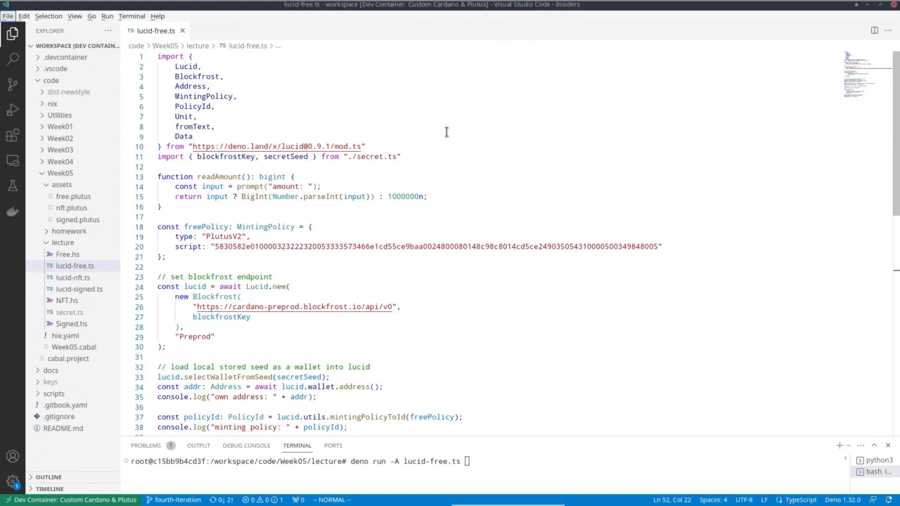
pyautogui.moveTo(486, 127)
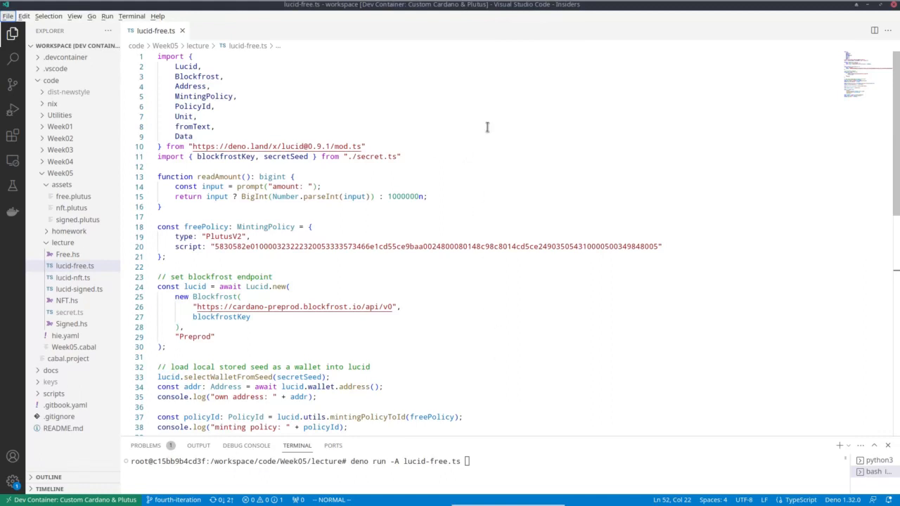
pyautogui.moveTo(294, 118)
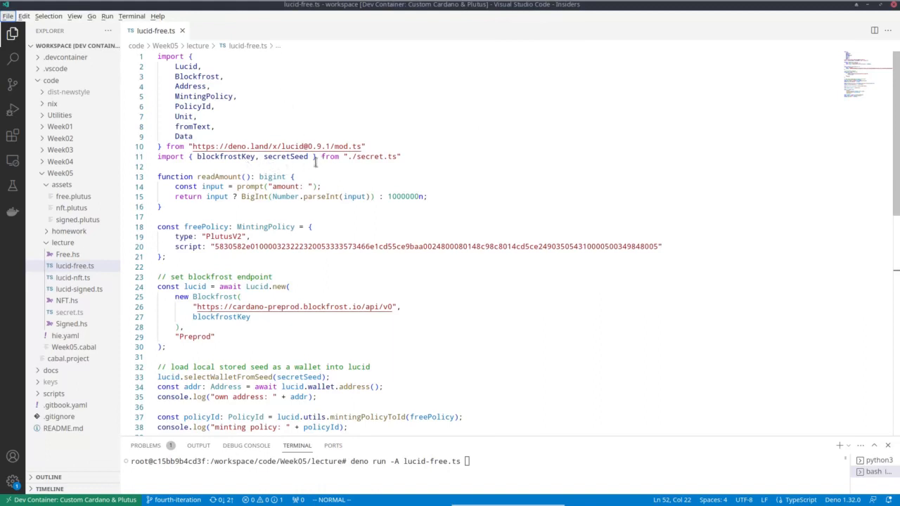
pyautogui.moveTo(377, 157)
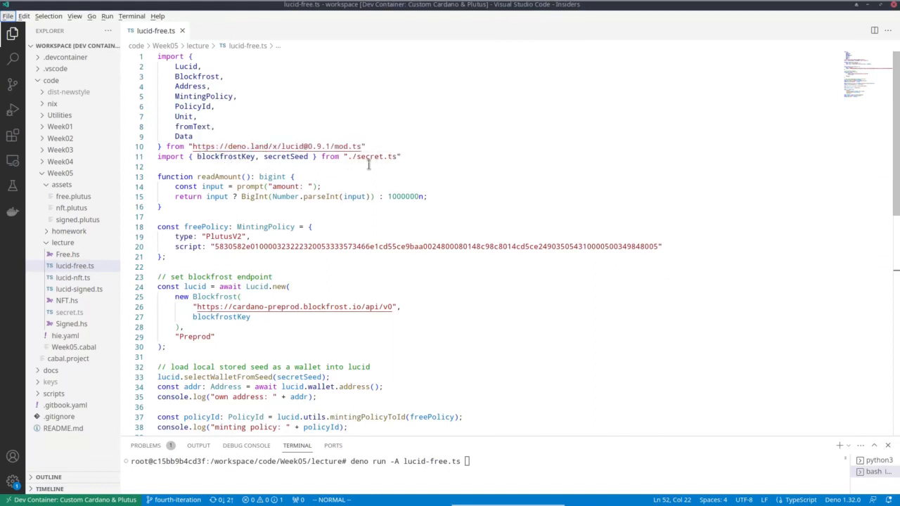
pyautogui.moveTo(373, 156)
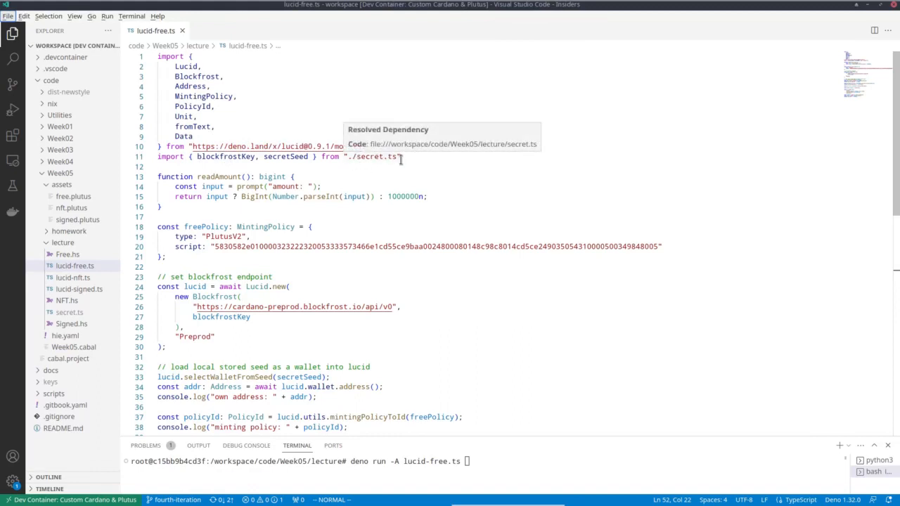
pyautogui.moveTo(275, 208)
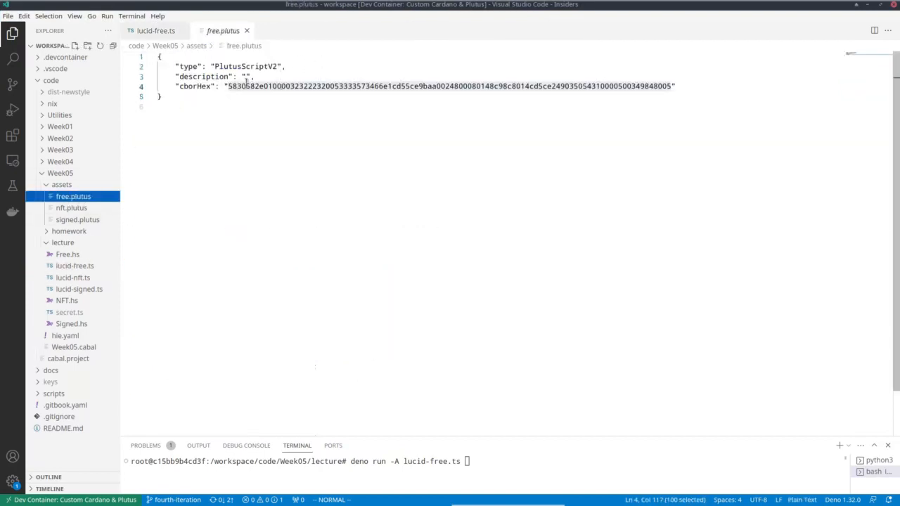
# Step: Switch to lucid-free.ts and scroll to the freePolicy script and Blockfrost preprod setup
pyautogui.click(155, 31)
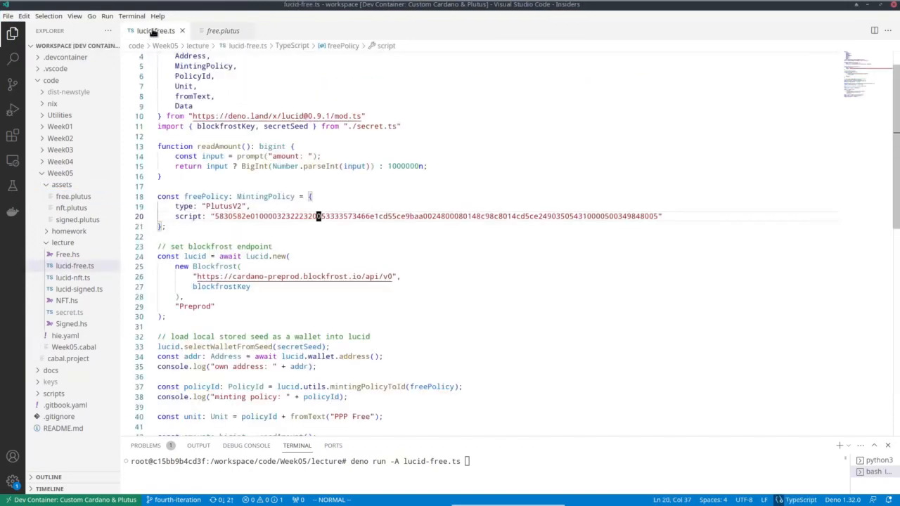
pyautogui.scroll(-3)
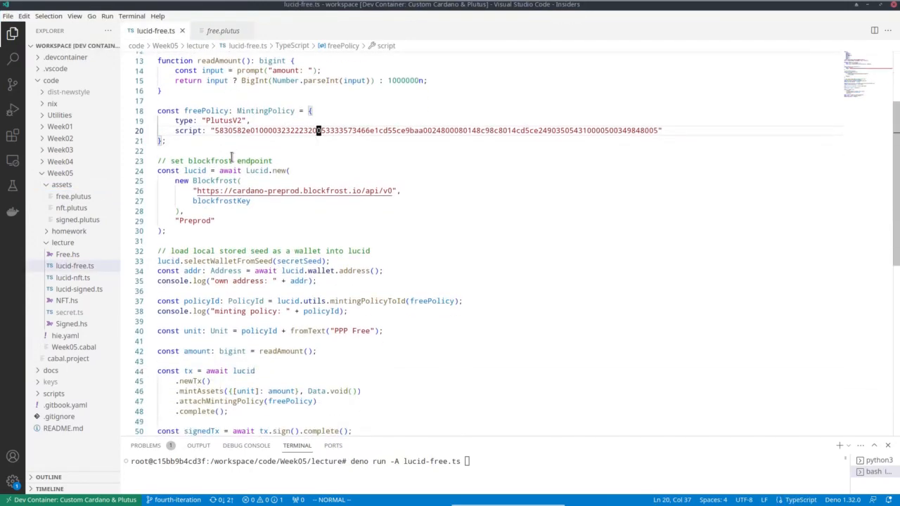
pyautogui.moveTo(263, 228)
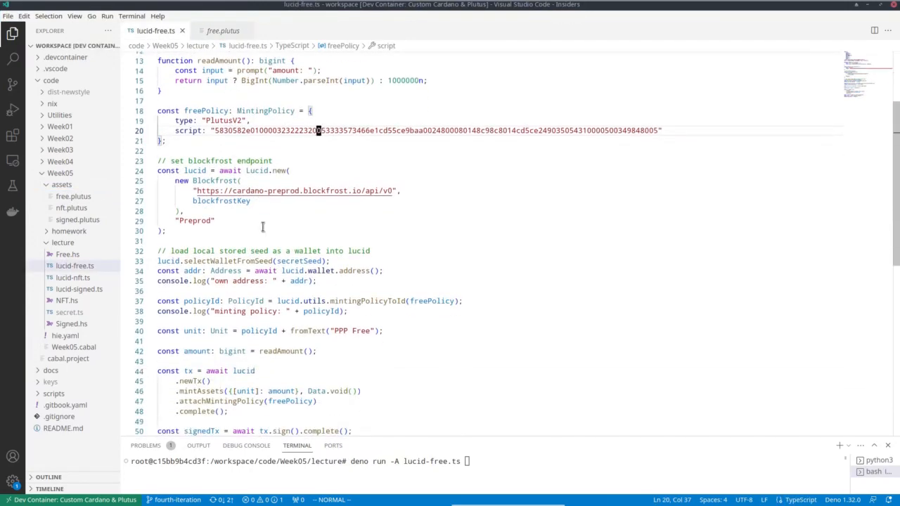
pyautogui.moveTo(220, 223)
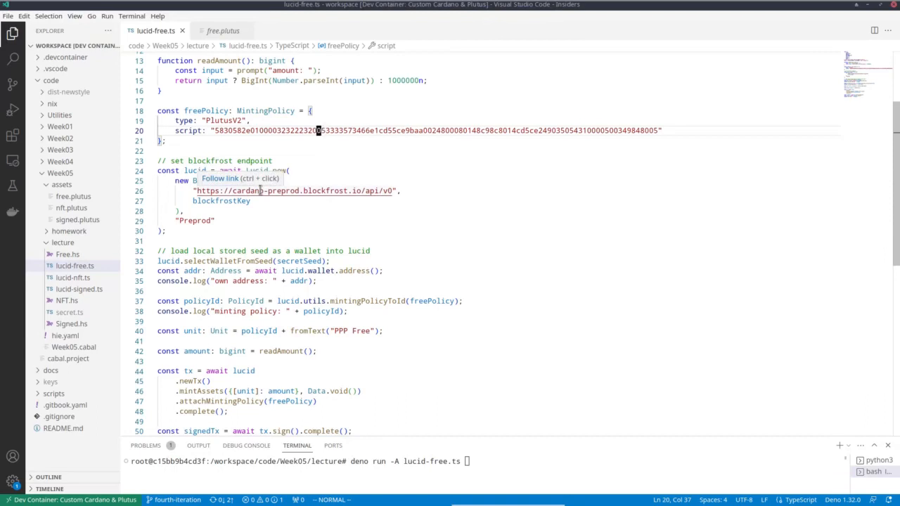
pyautogui.moveTo(273, 231)
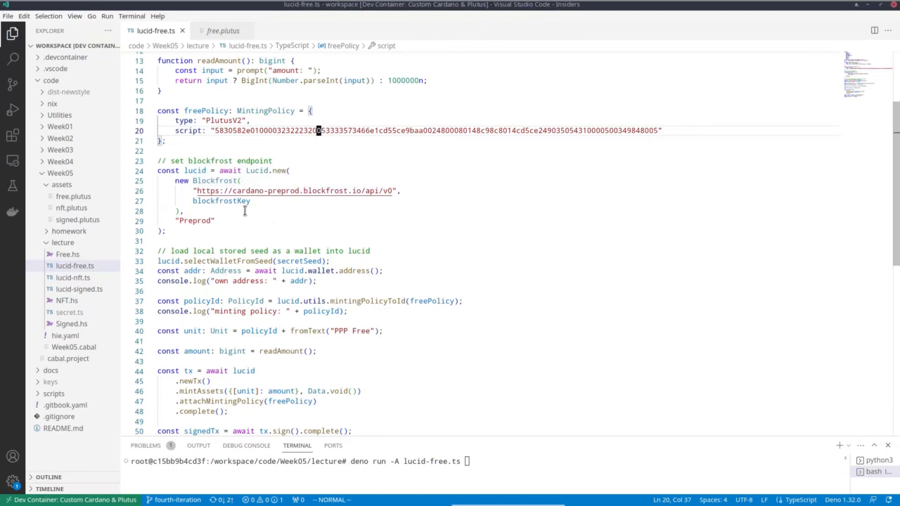
pyautogui.scroll(-3)
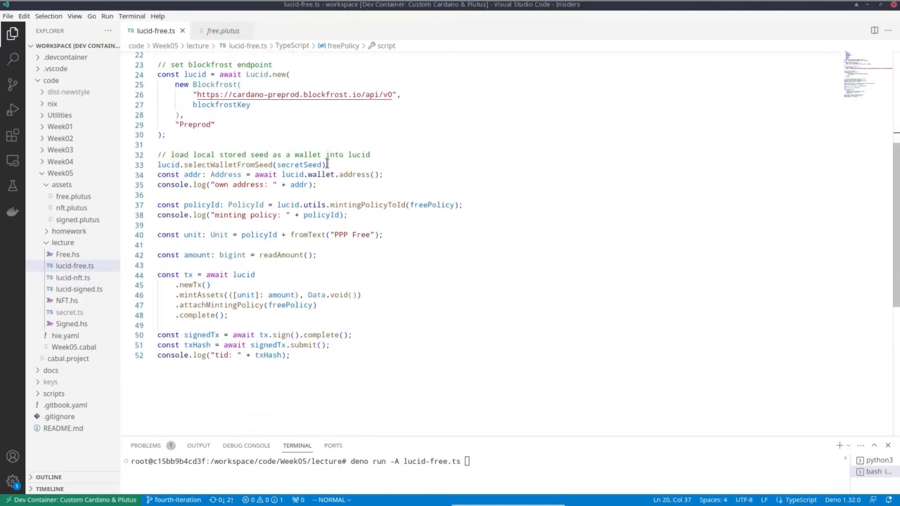
pyautogui.moveTo(299, 165)
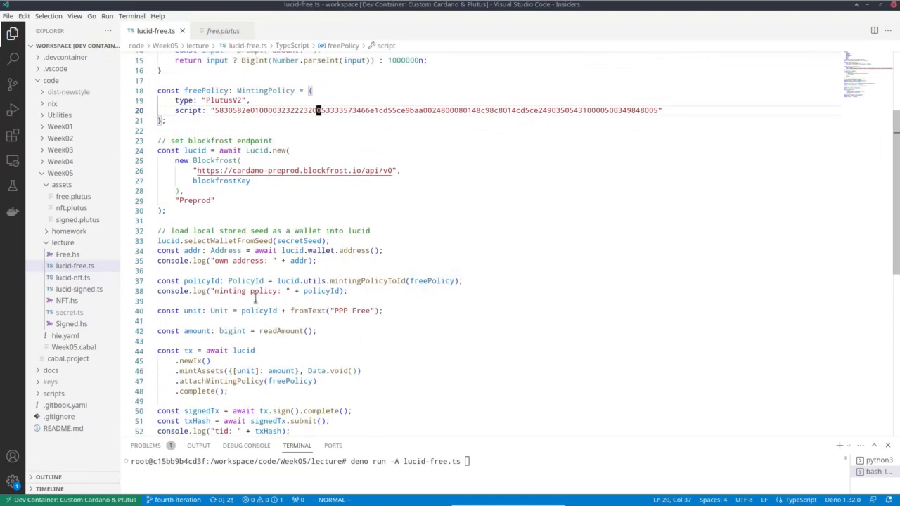
pyautogui.scroll(-3)
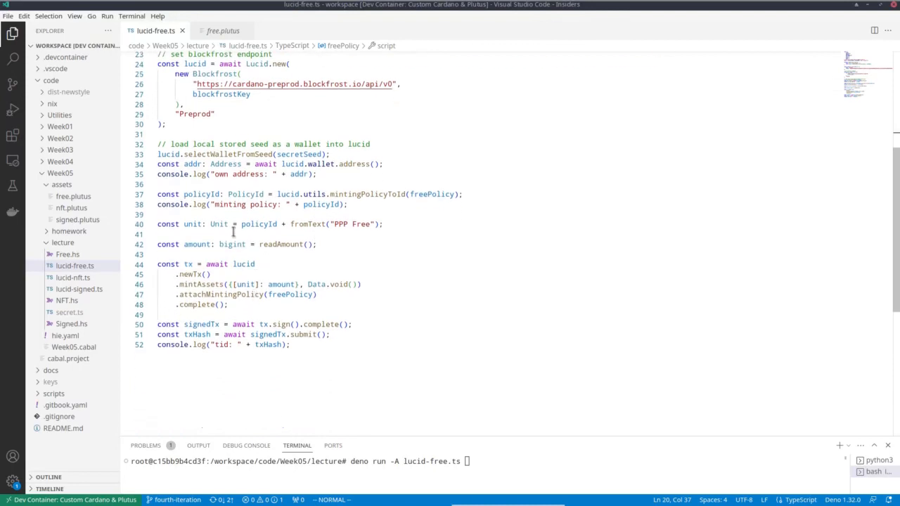
pyautogui.moveTo(261, 245)
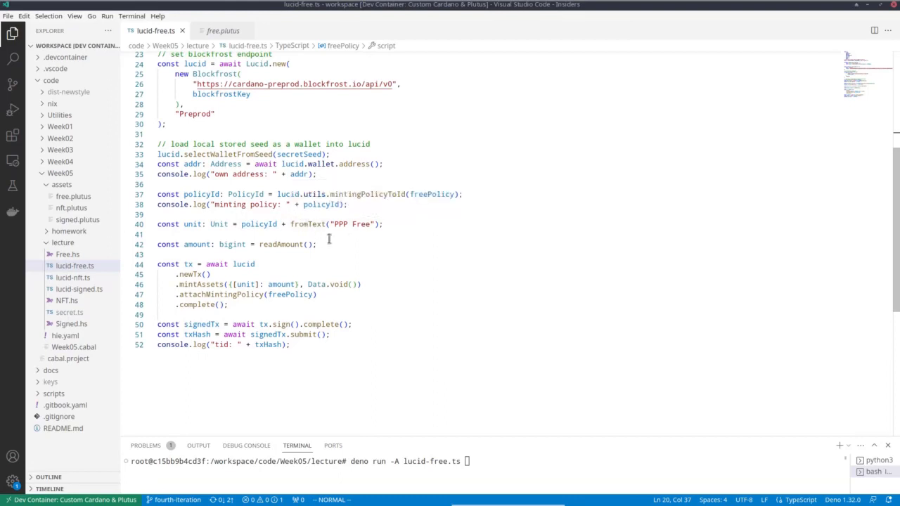
pyautogui.moveTo(353, 245)
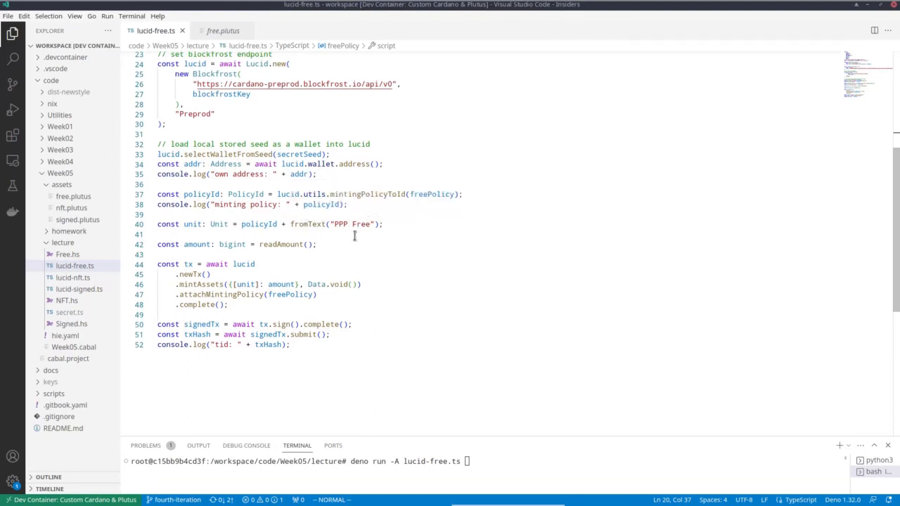
pyautogui.moveTo(357, 237)
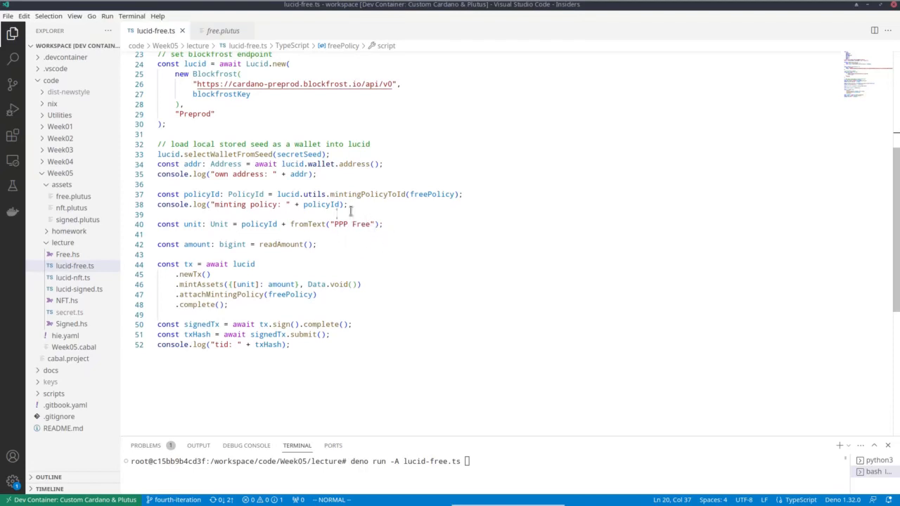
pyautogui.moveTo(360, 233)
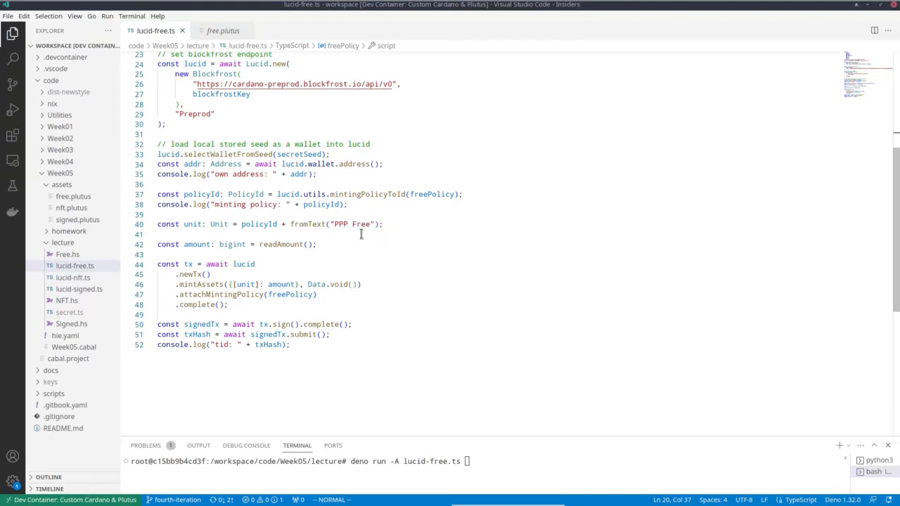
pyautogui.moveTo(371, 236)
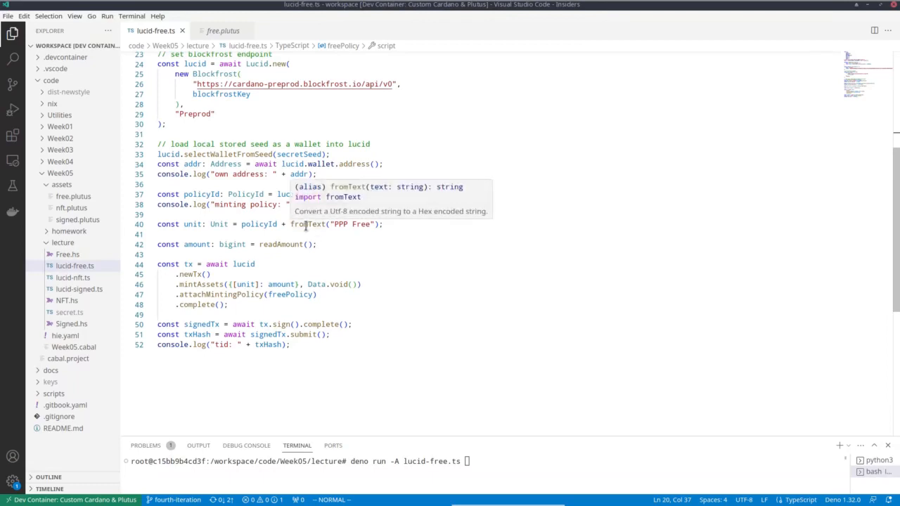
pyautogui.moveTo(321, 239)
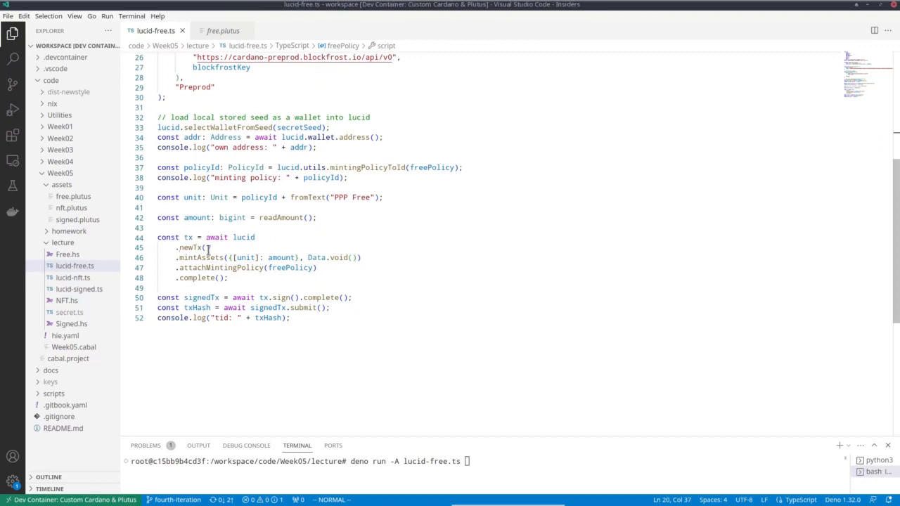
pyautogui.moveTo(211, 258)
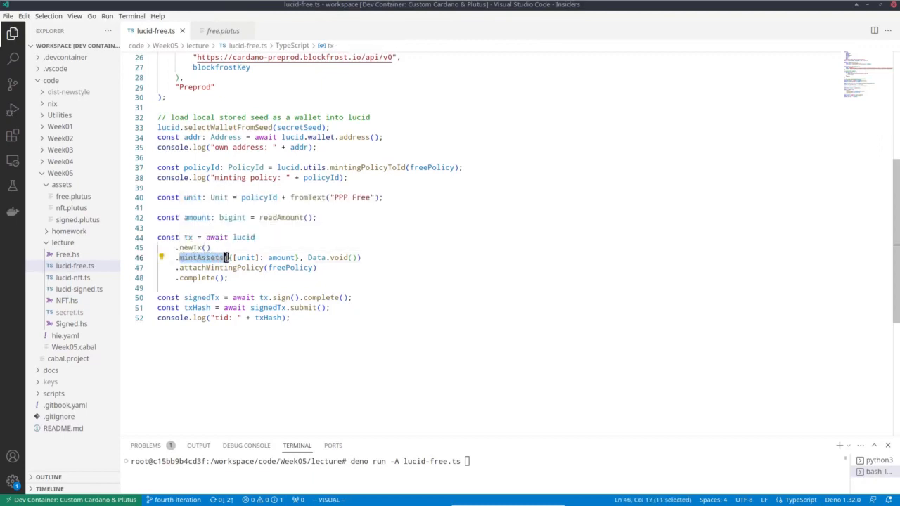
pyautogui.moveTo(237, 256)
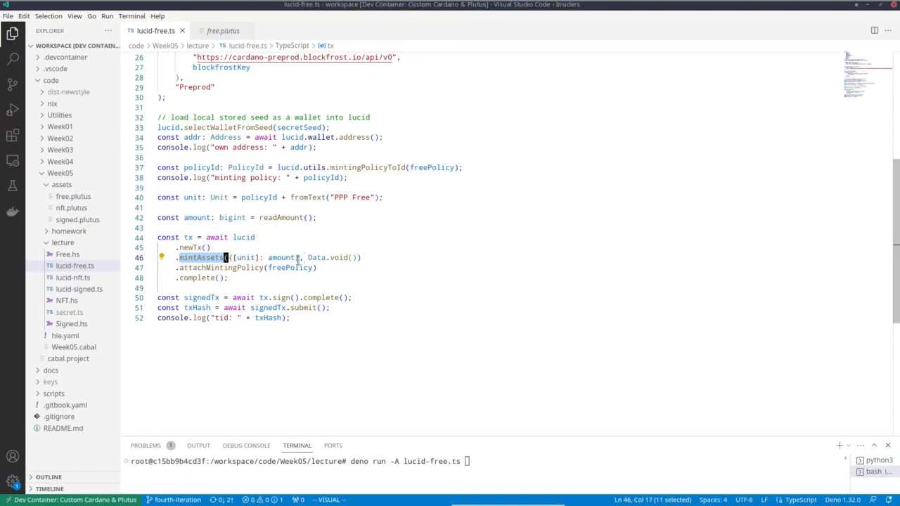
pyautogui.moveTo(245, 257)
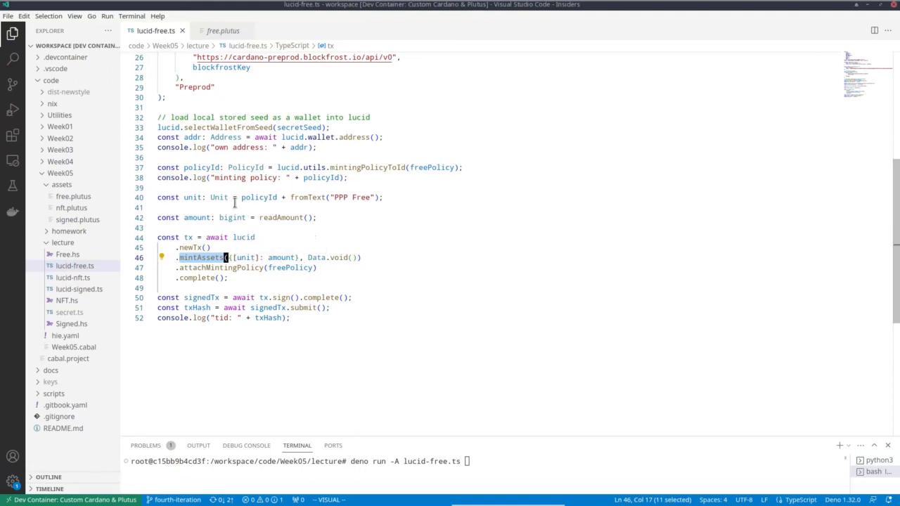
pyautogui.moveTo(280, 258)
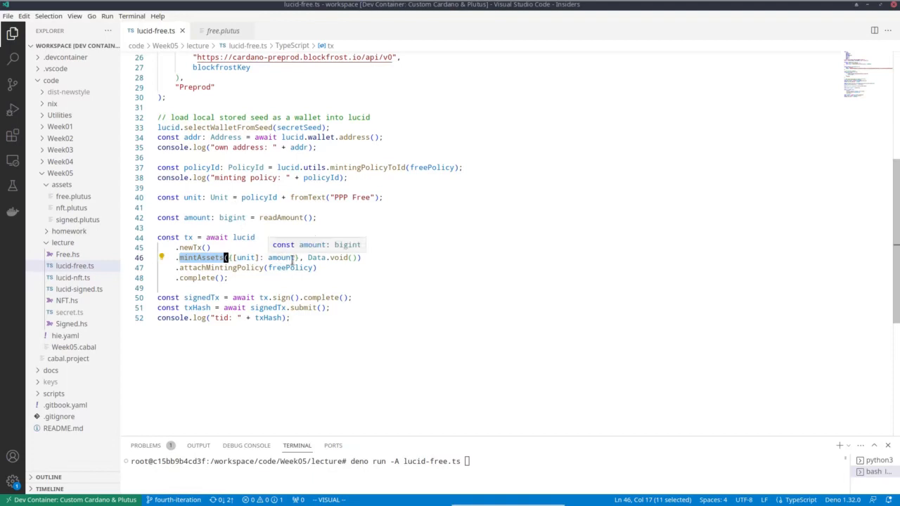
pyautogui.moveTo(253, 216)
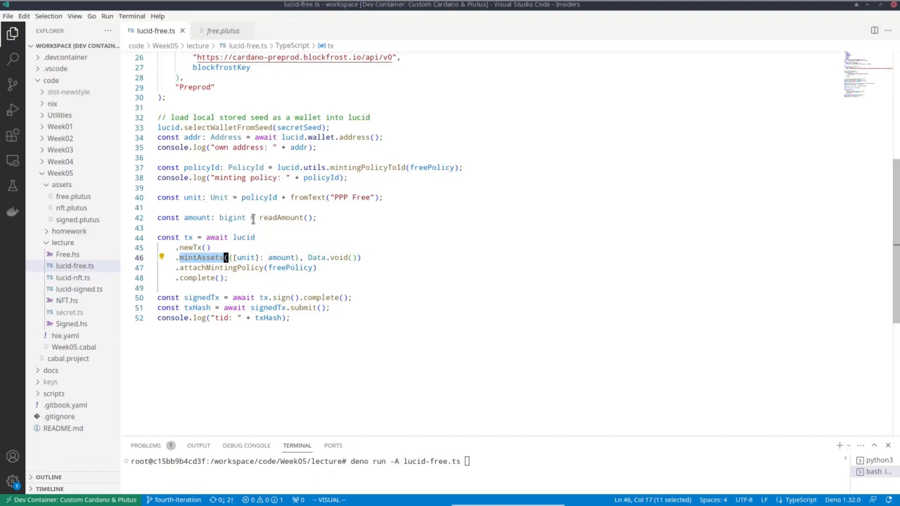
pyautogui.moveTo(281, 258)
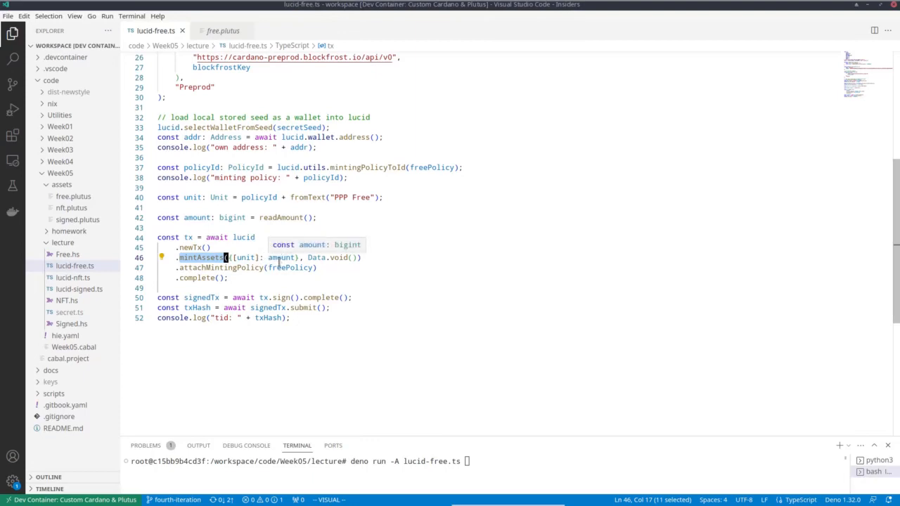
pyautogui.moveTo(359, 261)
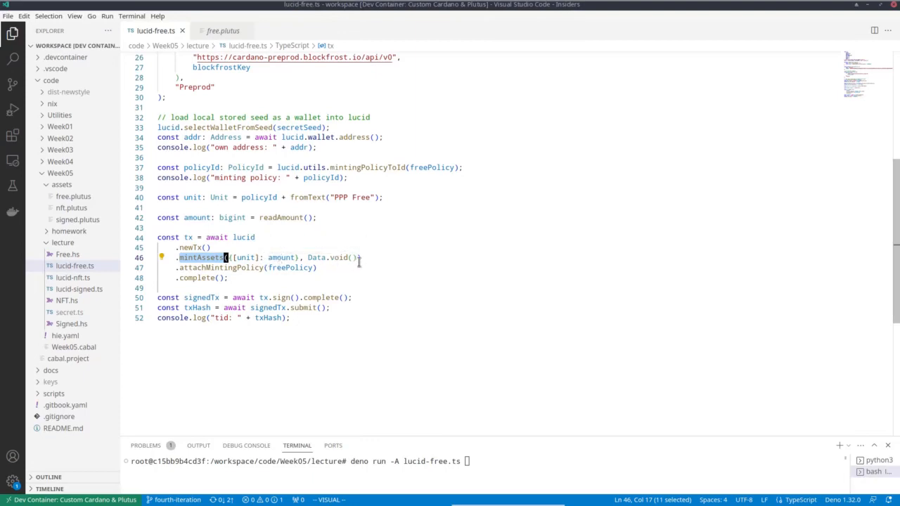
pyautogui.moveTo(336, 257)
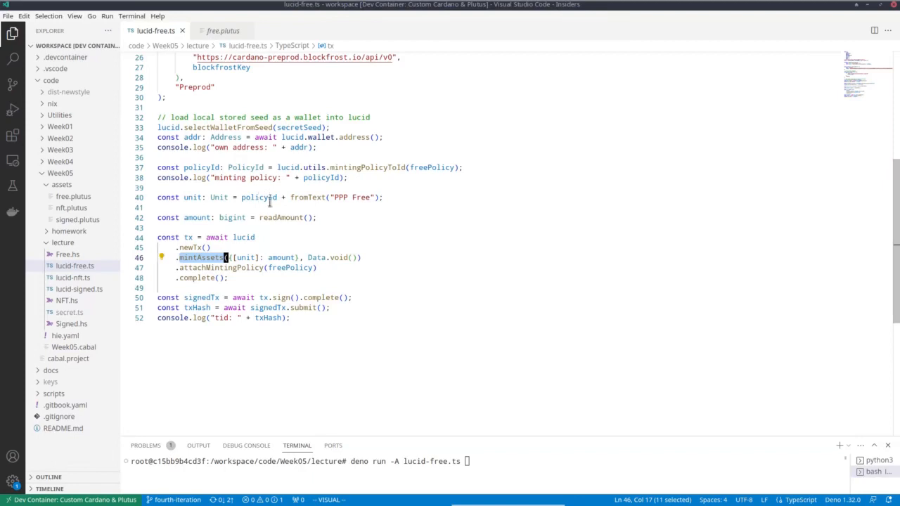
pyautogui.moveTo(261, 197)
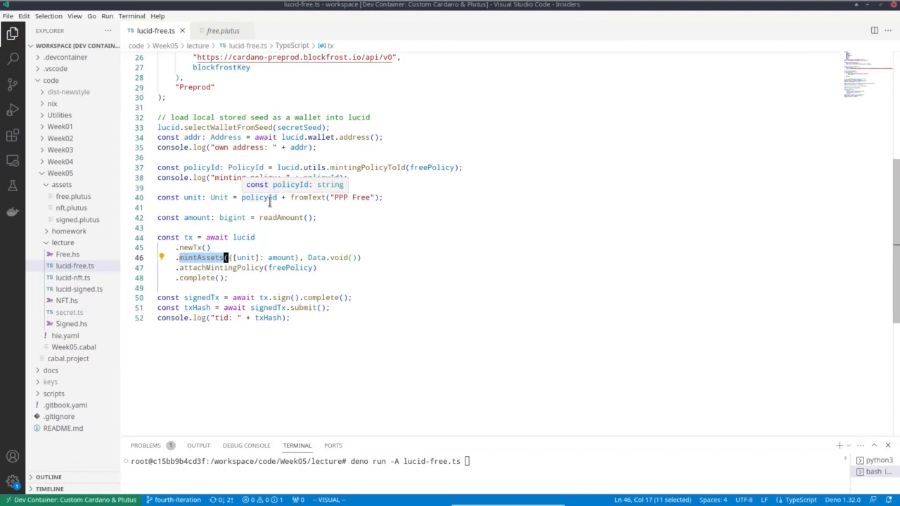
pyautogui.moveTo(267, 282)
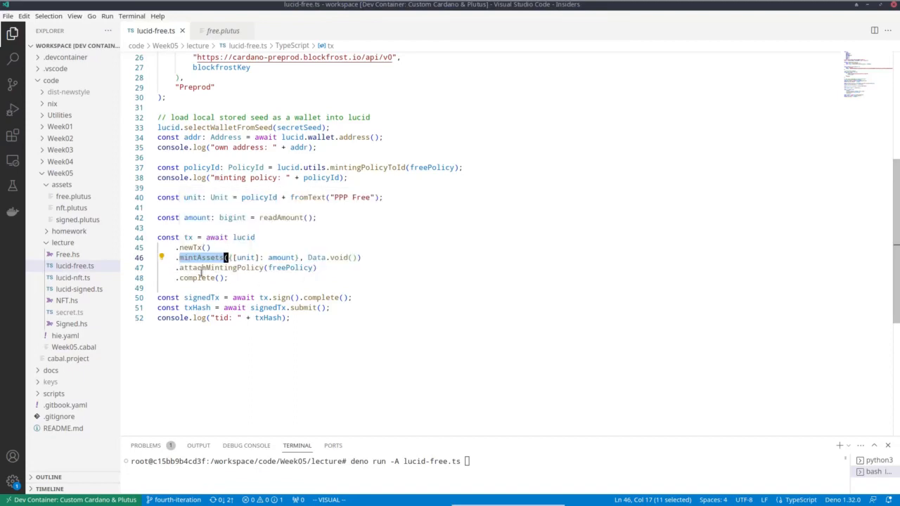
pyautogui.moveTo(329, 268)
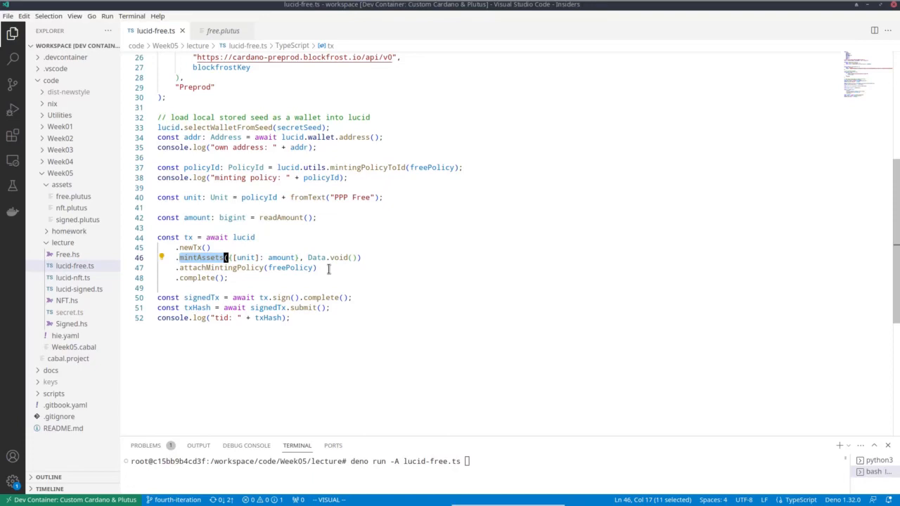
pyautogui.moveTo(290, 267)
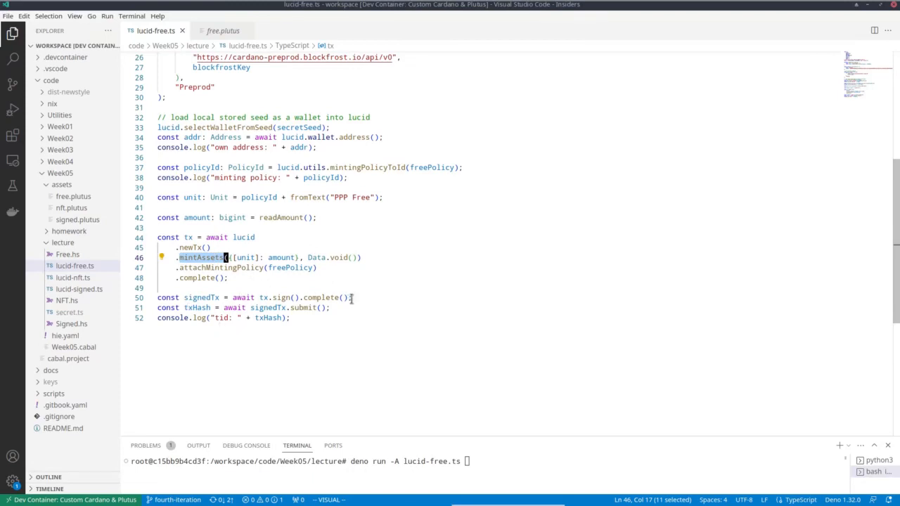
pyautogui.moveTo(273, 315)
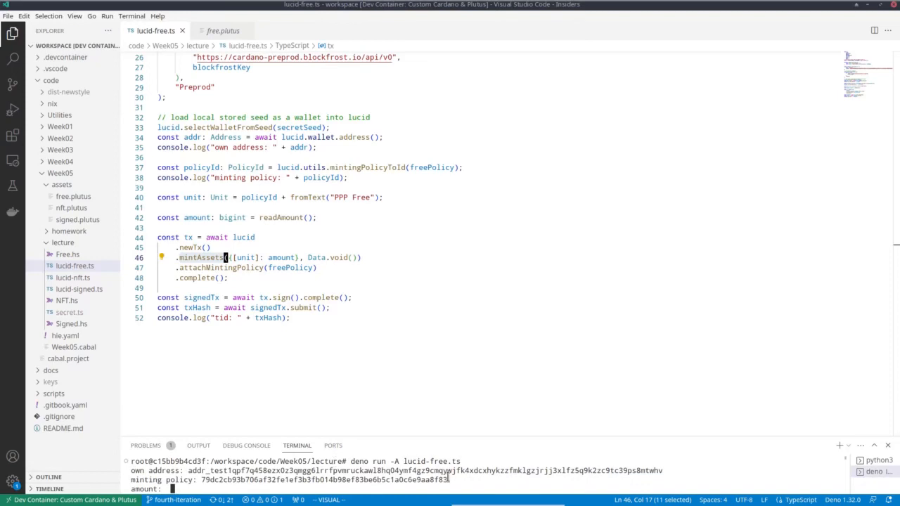
# Step: Enter the mint amount 1000000 at the Deno script's prompt to mint PPP Free tokens
pyautogui.write('1000')
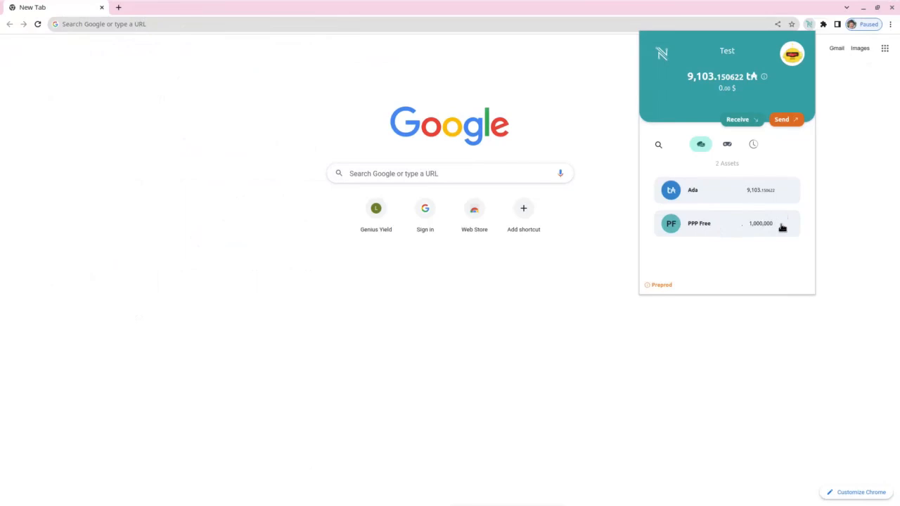
pyautogui.moveTo(689, 239)
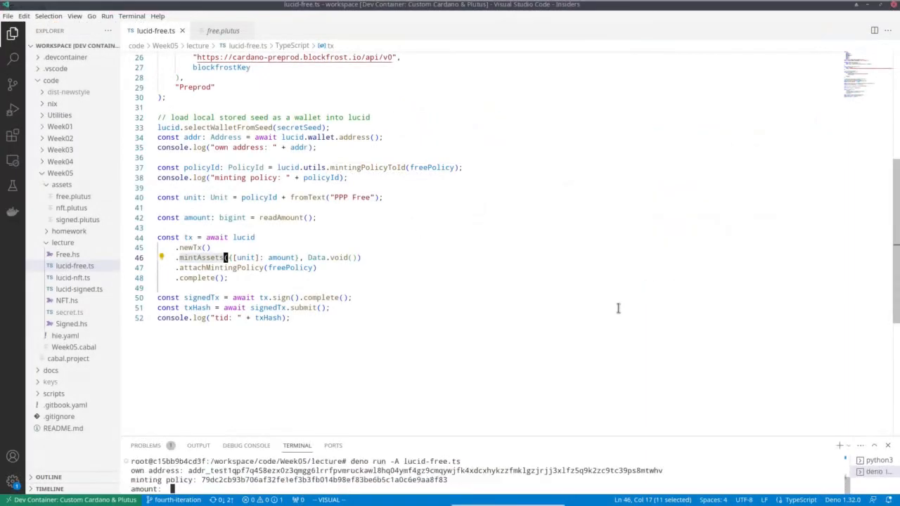
# Step: Enter a negative amount at the rerun script's prompt so the PPP Free tokens get burned
pyautogui.write('-1')
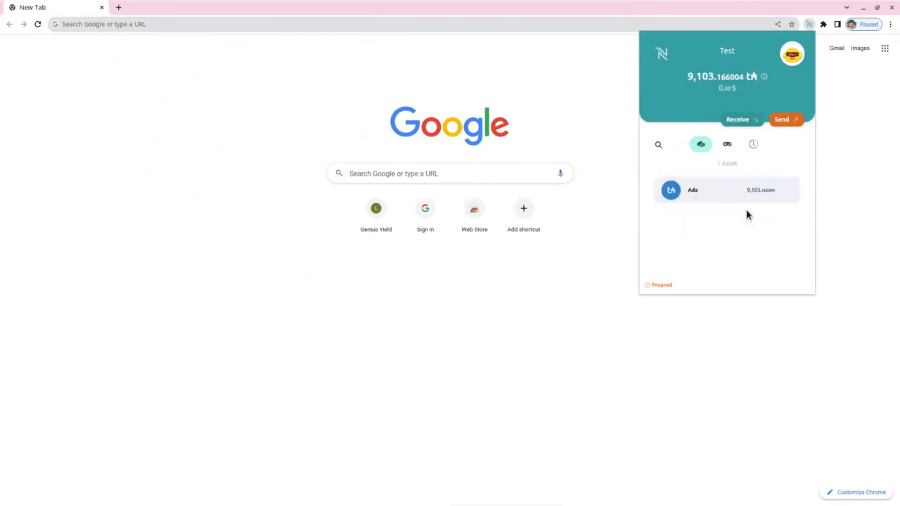
pyautogui.moveTo(731, 234)
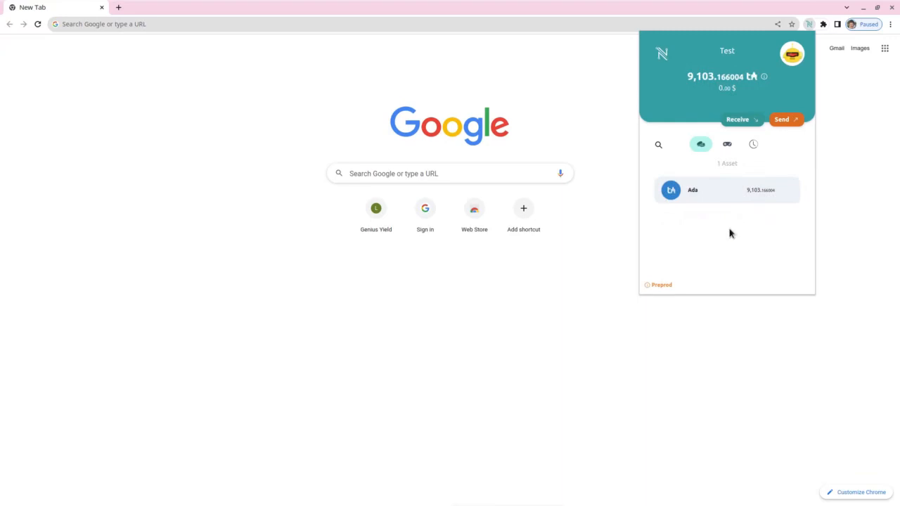